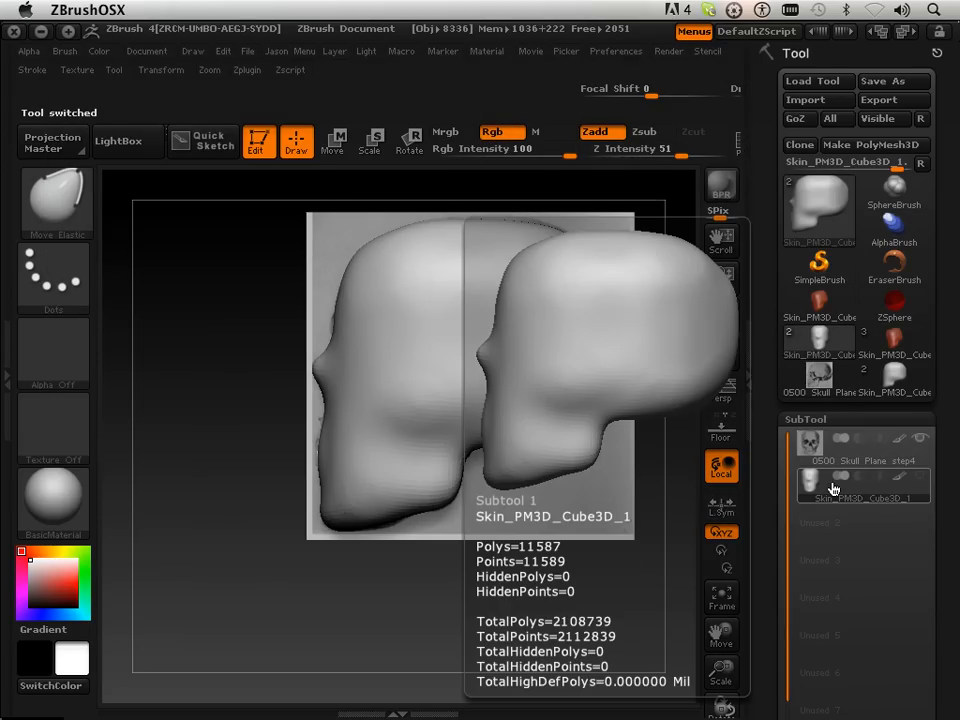
Append the PM3D_Cube3D ShadowBox tool as new subtool Skin_PM3D_Cube3D_2
{"action": "left_click", "coordinate": [845, 460]}
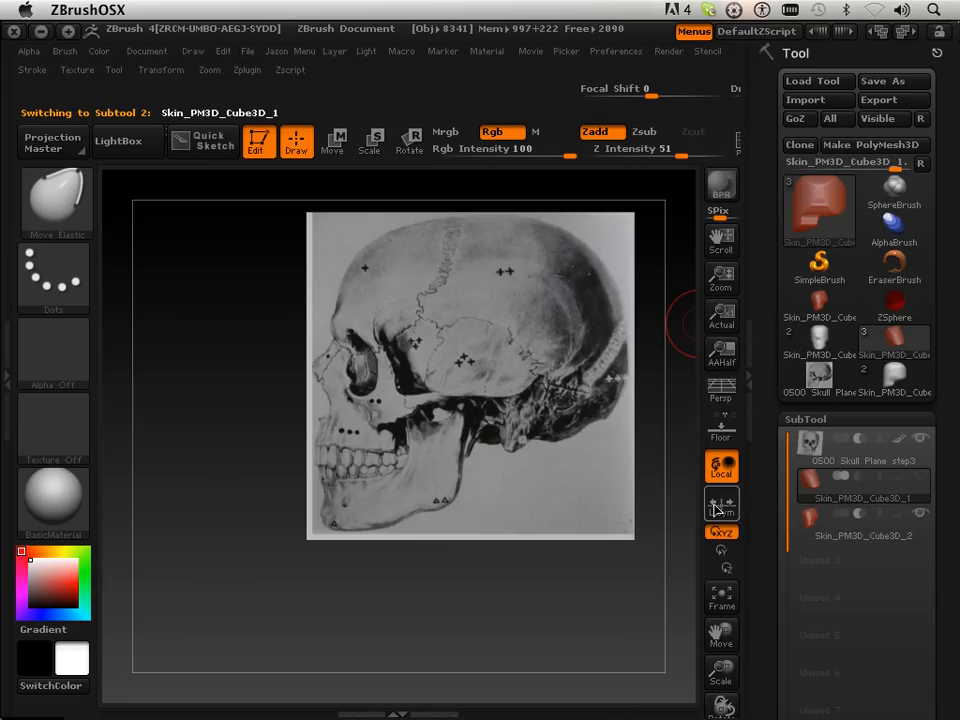
{"action": "mouse_move", "coordinate": [448, 440]}
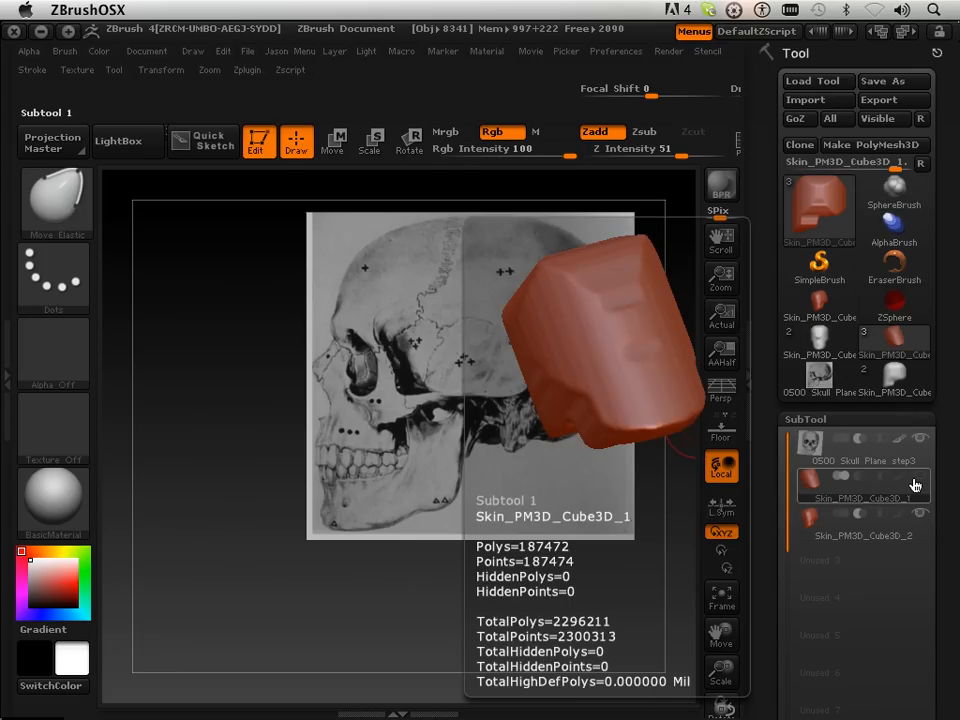
Duplicate the cranium into Skin_PM3D_Cube3D_3, then select Skin_PM3D_Cube3D_2
{"action": "left_click", "coordinate": [862, 535]}
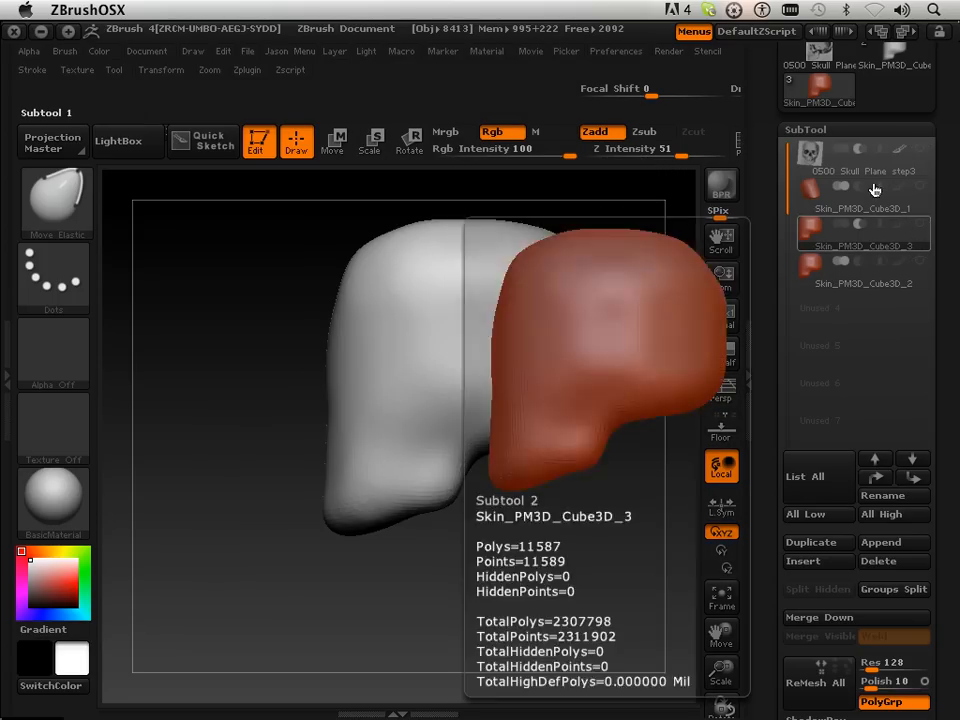
{"action": "left_click", "coordinate": [862, 271]}
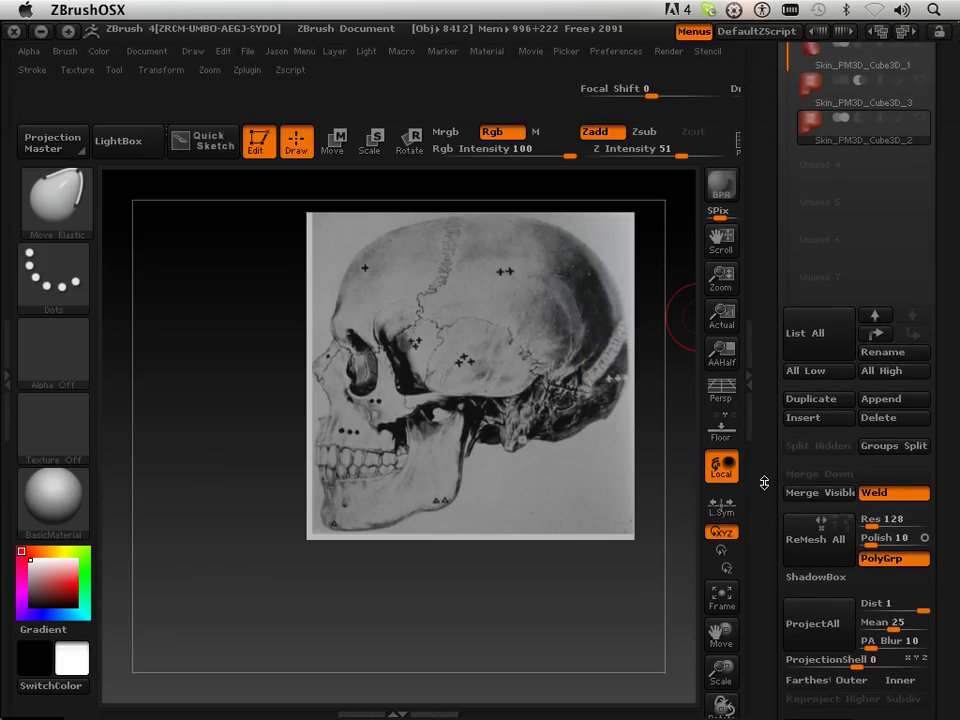
Set Geometry Res to 320, enable ShadowBox, and clear the existing mask
{"action": "scroll", "scroll_direction": "down", "scroll_amount": 3}
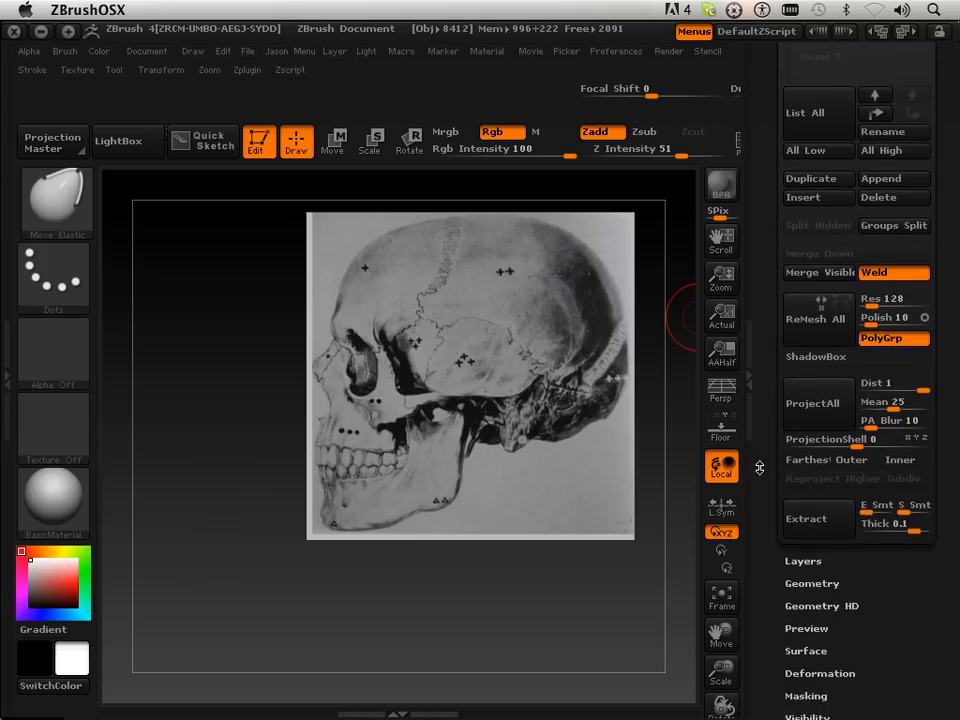
{"action": "scroll", "scroll_direction": "down", "scroll_amount": 3}
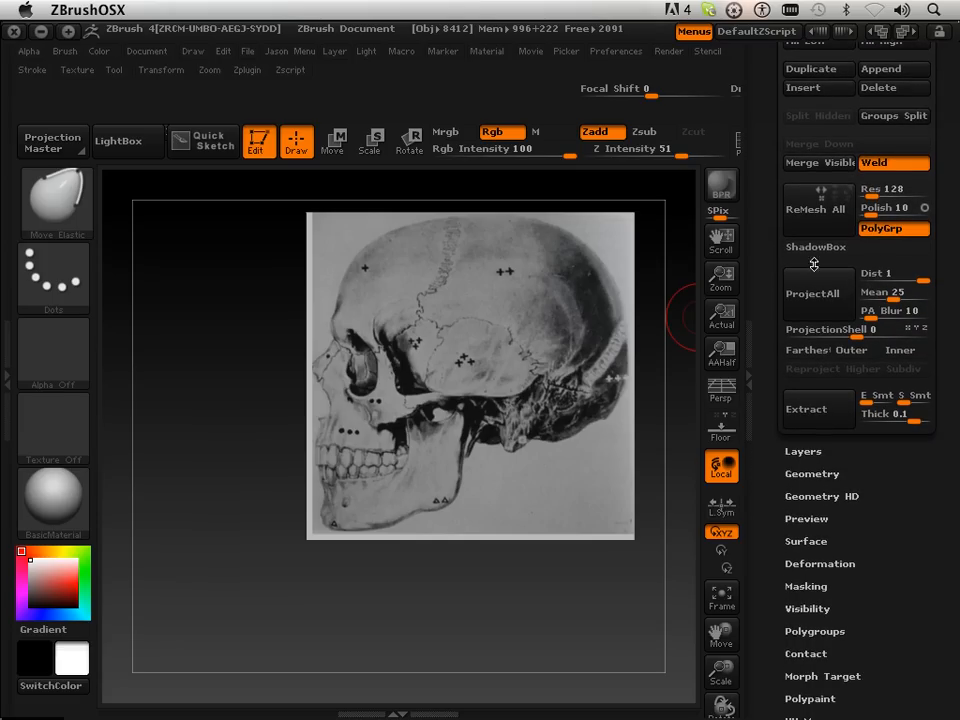
{"action": "left_click_drag", "start_coordinate": [870, 189], "coordinate": [885, 189]}
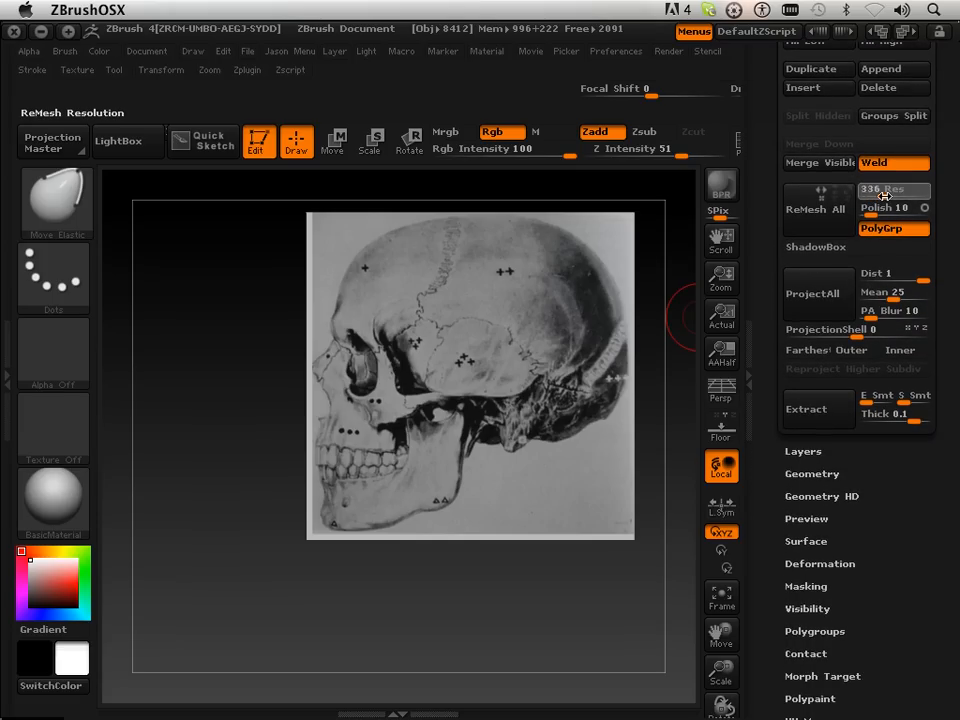
{"action": "left_click", "coordinate": [816, 247]}
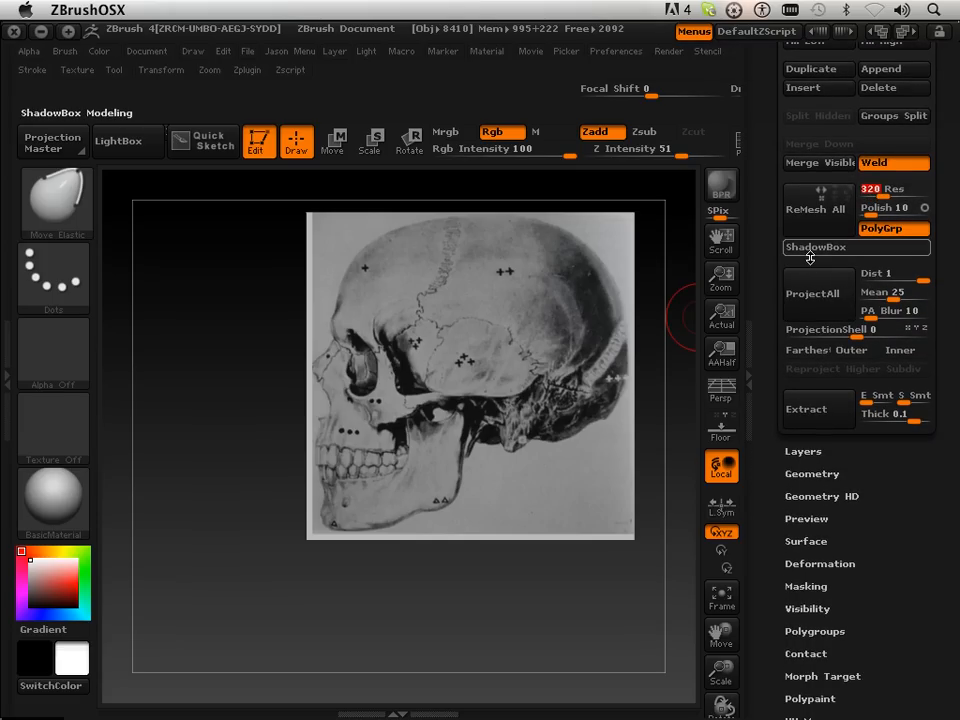
{"action": "left_click", "coordinate": [816, 247]}
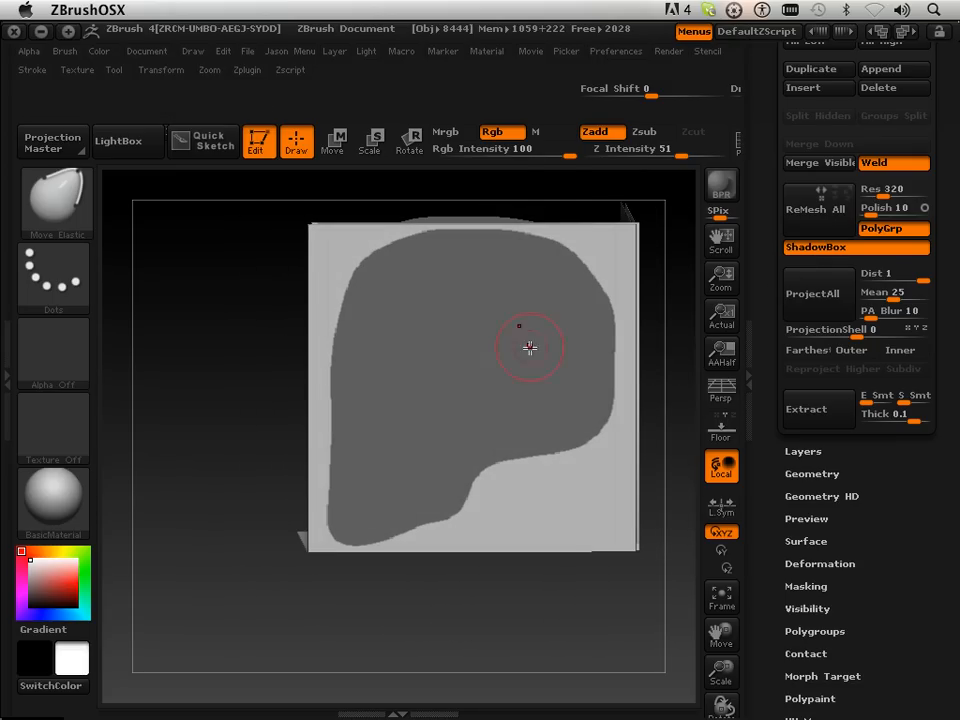
{"action": "left_click", "coordinate": [617, 51]}
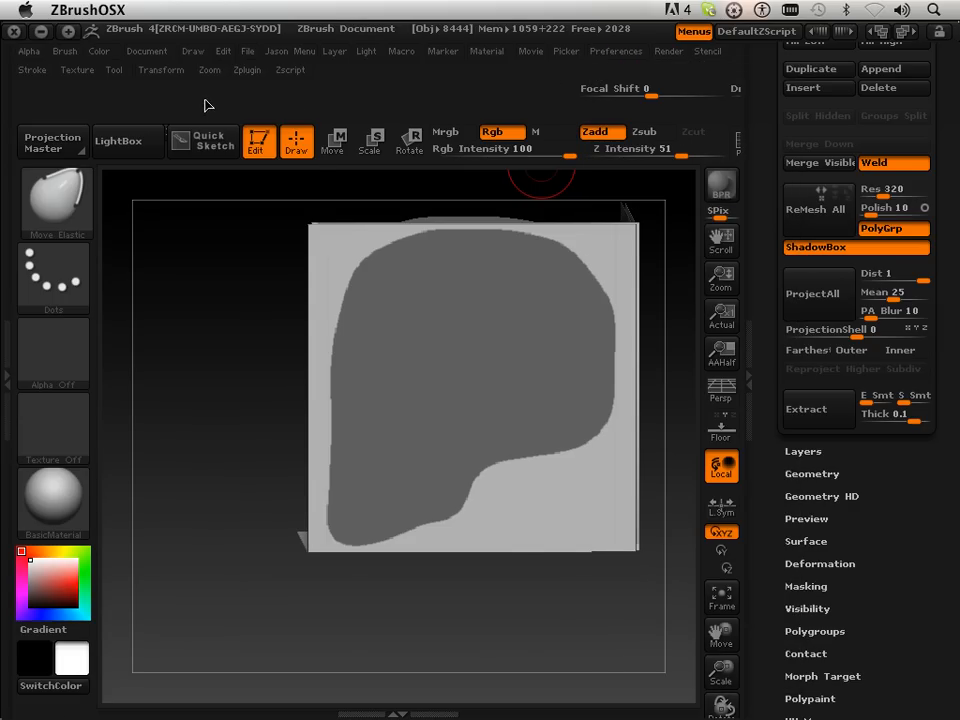
{"action": "left_click", "coordinate": [160, 70]}
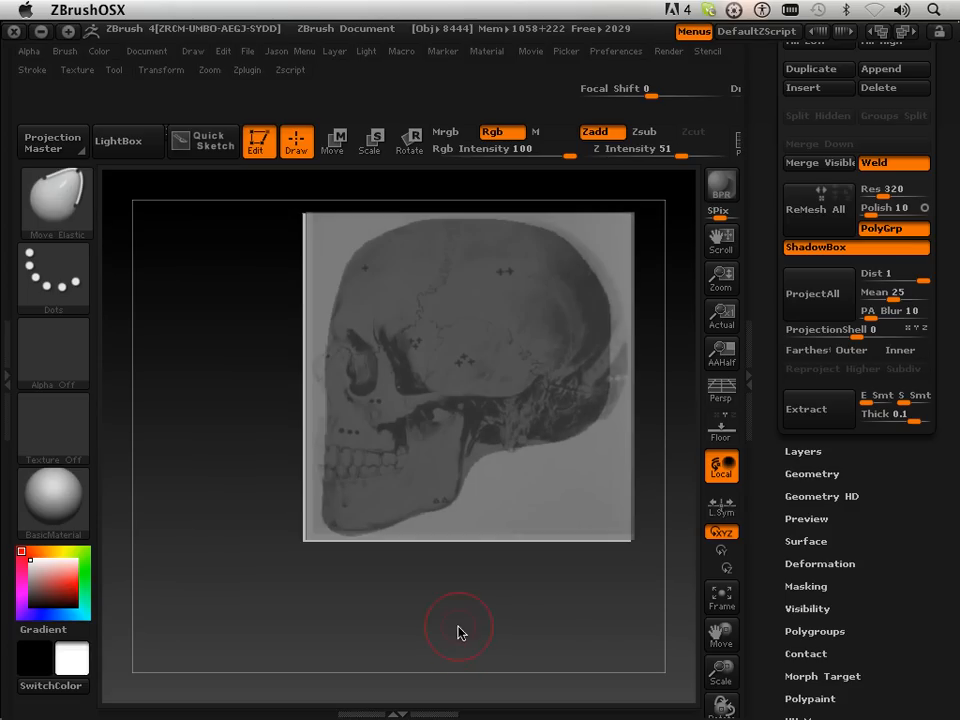
{"action": "mouse_move", "coordinate": [464, 575]}
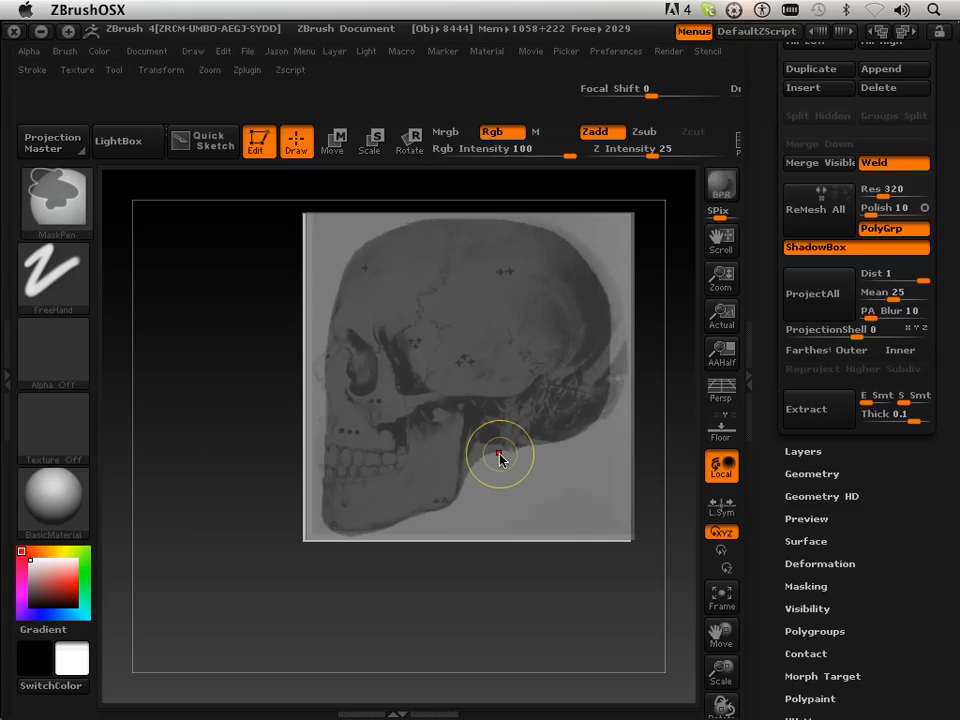
{"action": "mouse_move", "coordinate": [469, 486]}
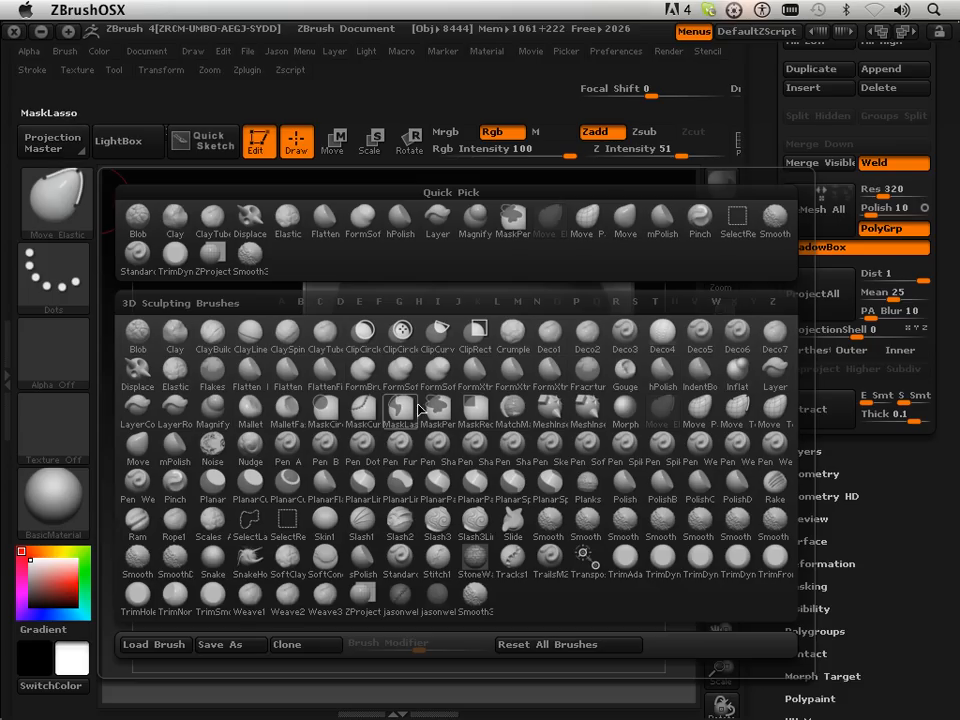
With MaskLasso, trace the jaw's side profile, redrawing it out to the front teeth
{"action": "left_click", "coordinate": [437, 413]}
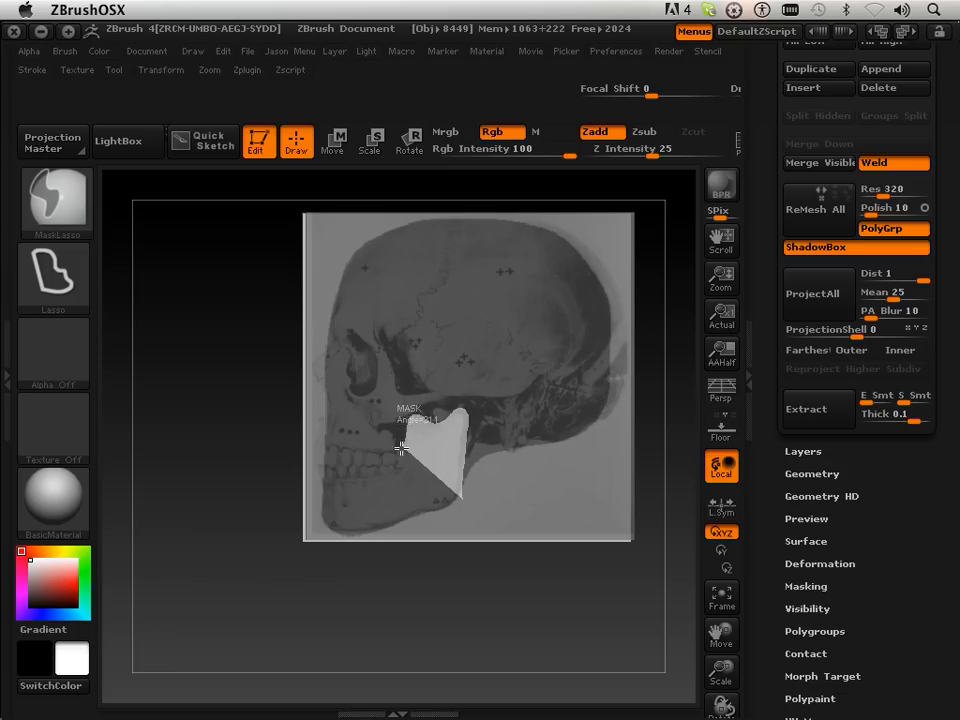
{"action": "mouse_move", "coordinate": [404, 452]}
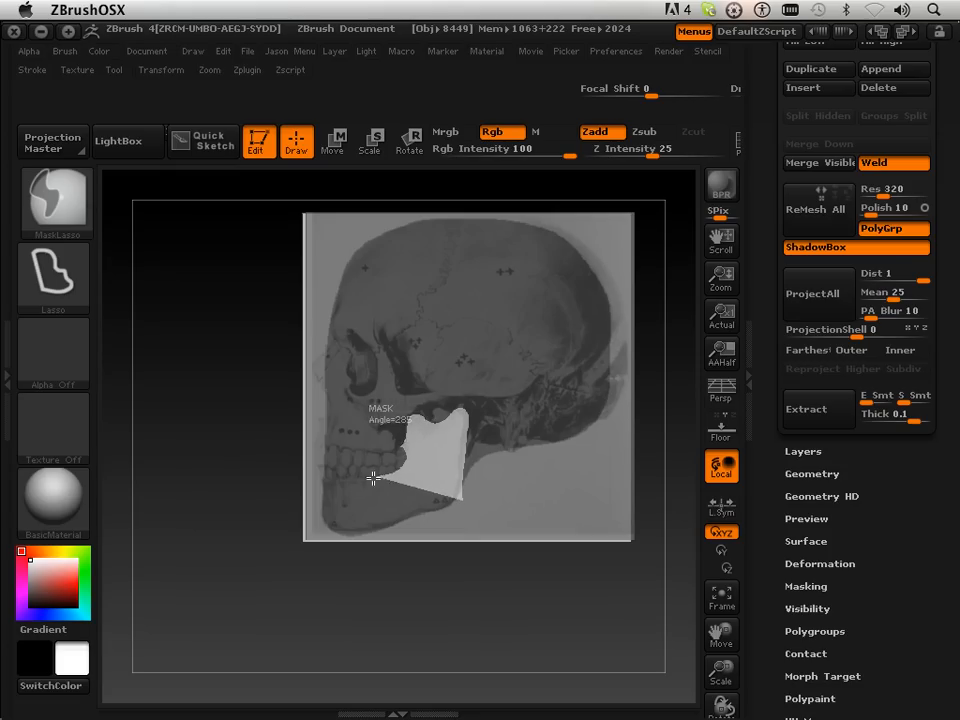
{"action": "left_click_drag", "start_coordinate": [373, 478], "coordinate": [308, 475]}
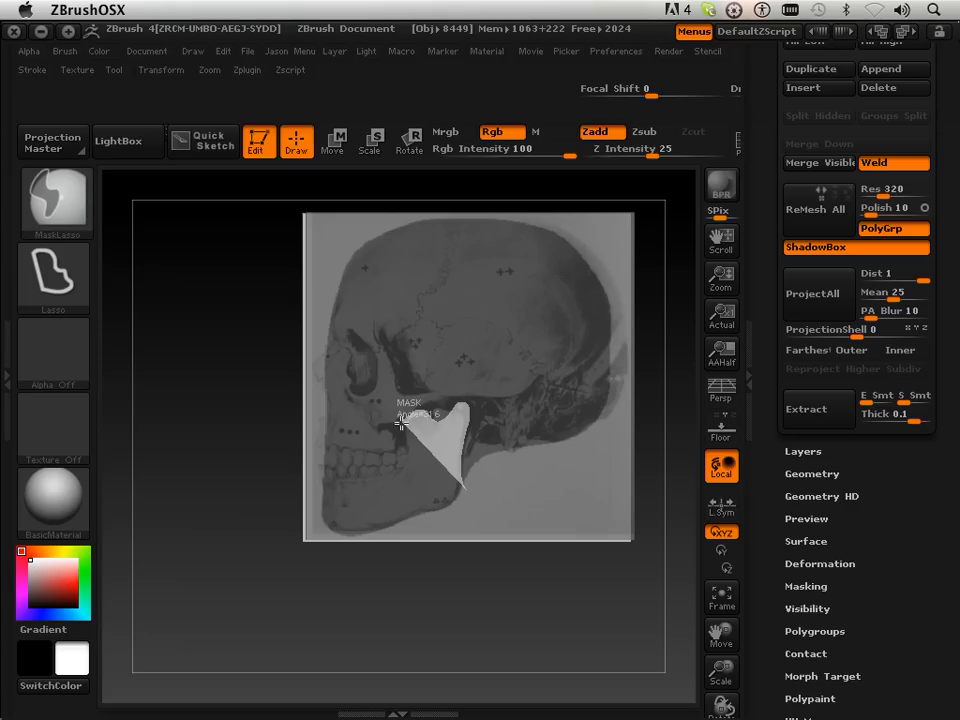
{"action": "left_click_drag", "start_coordinate": [400, 425], "coordinate": [383, 467]}
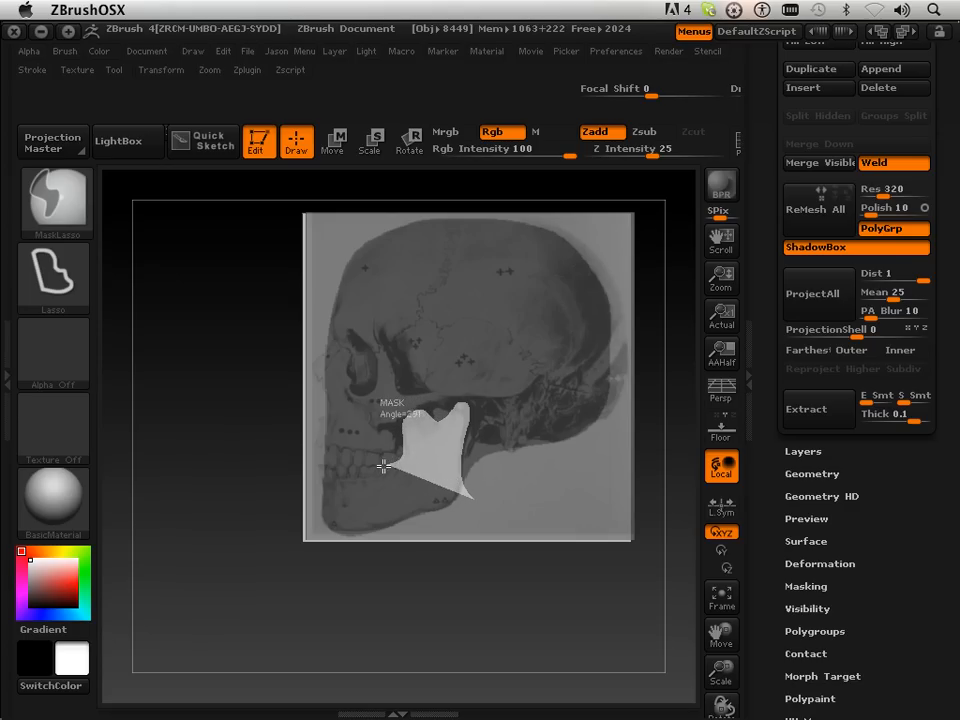
{"action": "left_click_drag", "start_coordinate": [383, 466], "coordinate": [329, 468]}
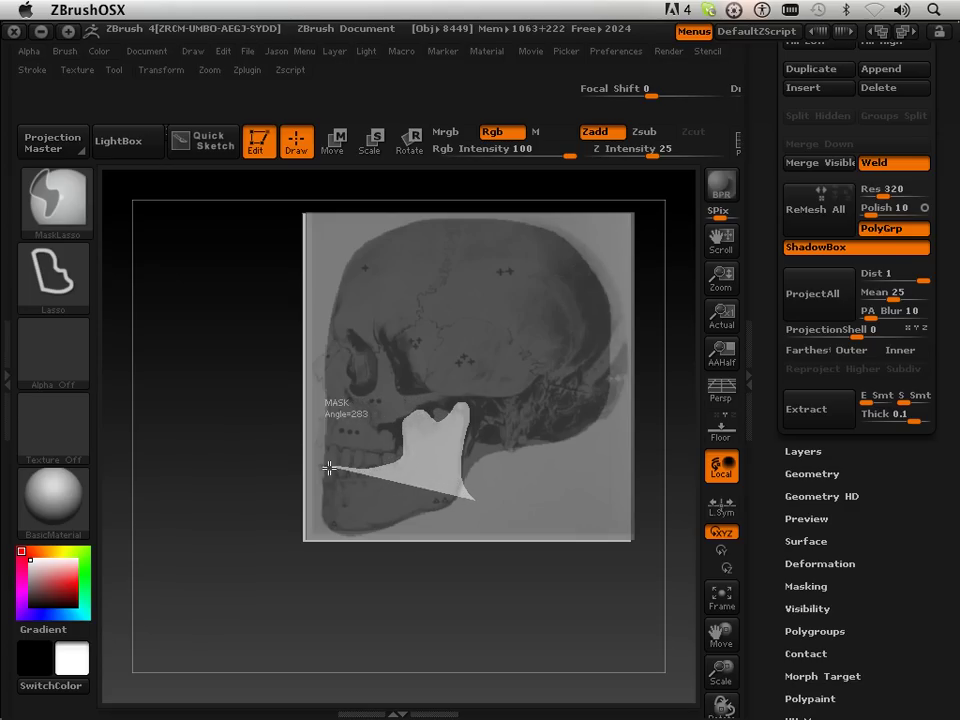
{"action": "left_click_drag", "start_coordinate": [330, 468], "coordinate": [374, 194]}
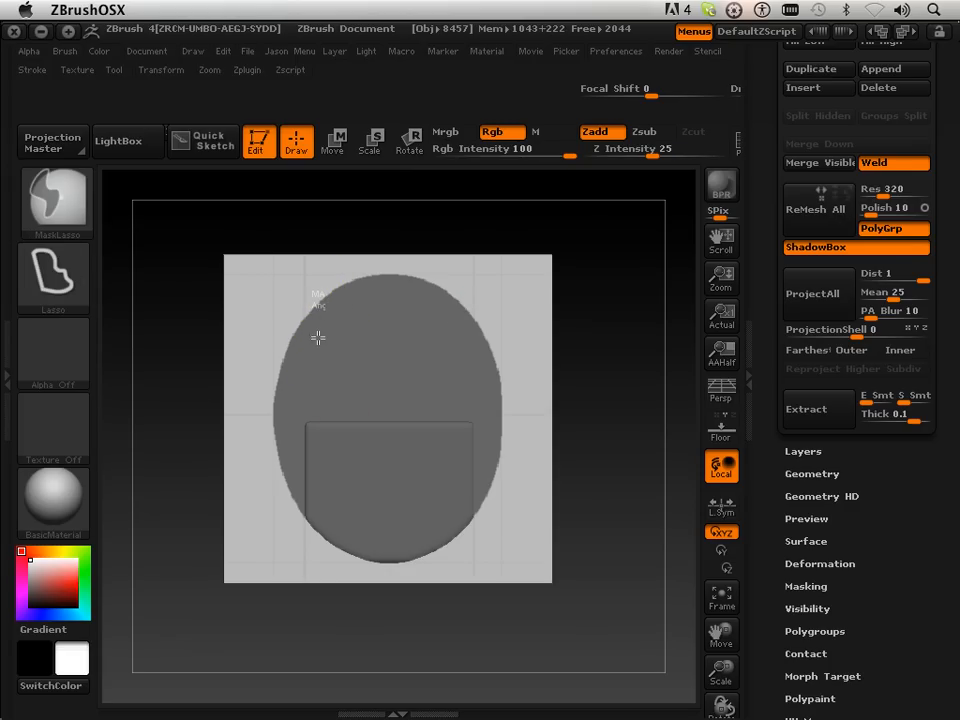
Alt-lasso the inner front area to unmask it, leaving a U-shaped jaw outline
{"action": "left_click_drag", "start_coordinate": [320, 320], "coordinate": [338, 503]}
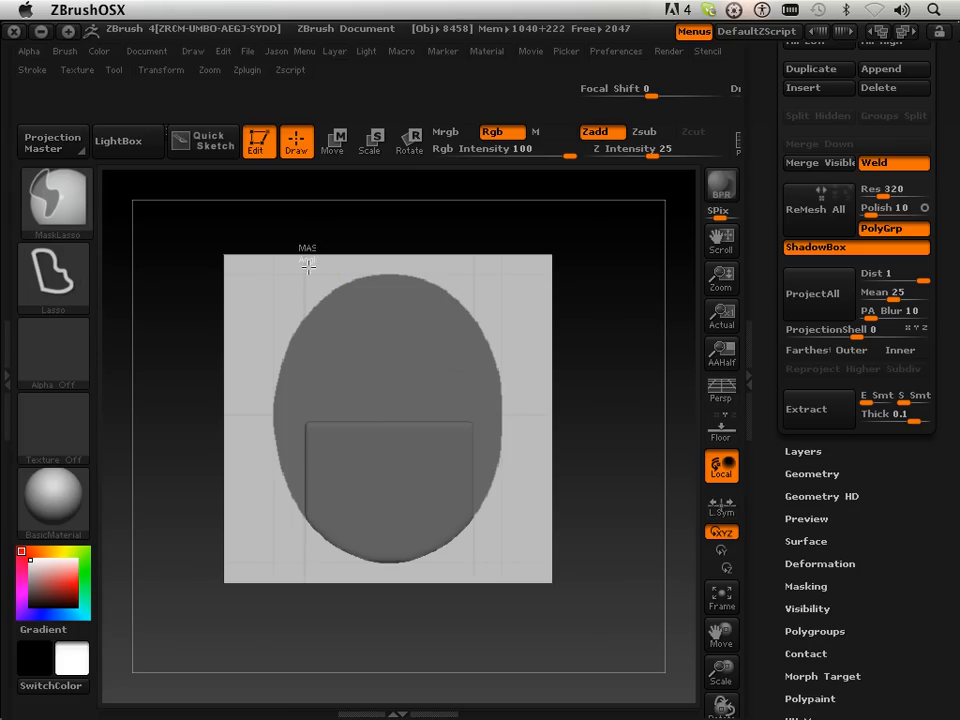
{"action": "left_click_drag", "start_coordinate": [318, 270], "coordinate": [322, 490]}
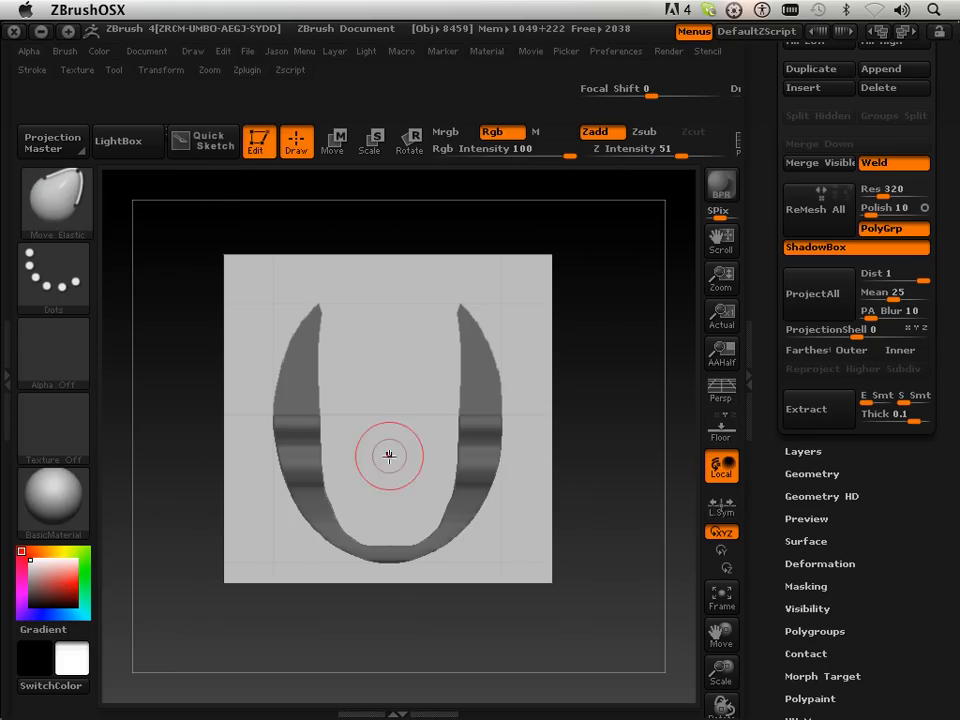
{"action": "left_click_drag", "start_coordinate": [389, 456], "coordinate": [624, 478]}
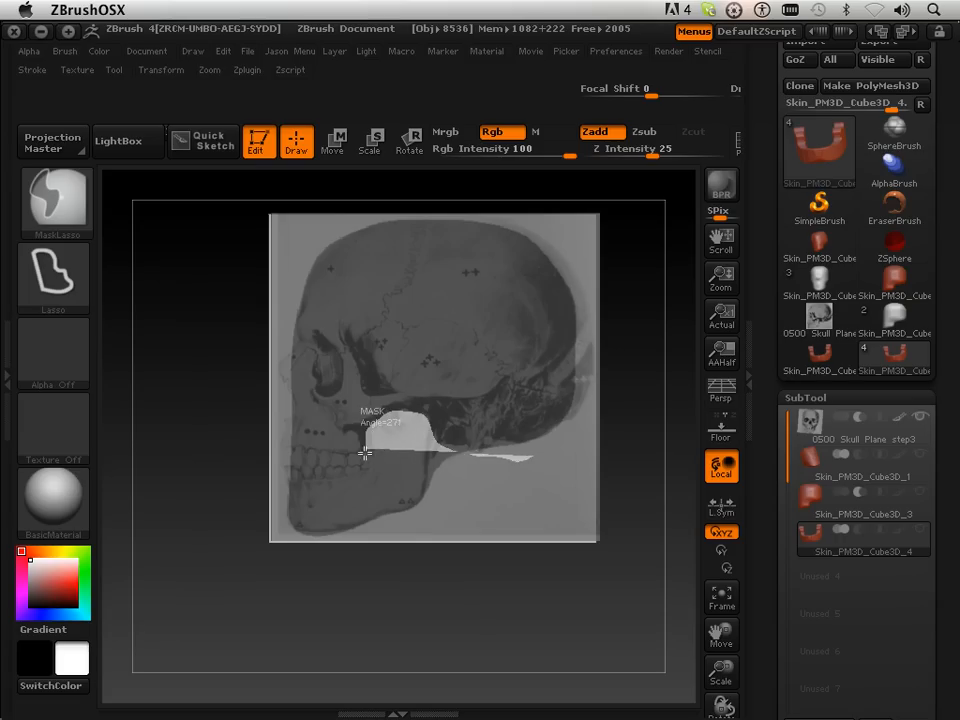
Rotate to the side plane and lasso the skull's side silhouette along the teeth line
{"action": "left_click_drag", "start_coordinate": [365, 455], "coordinate": [325, 470]}
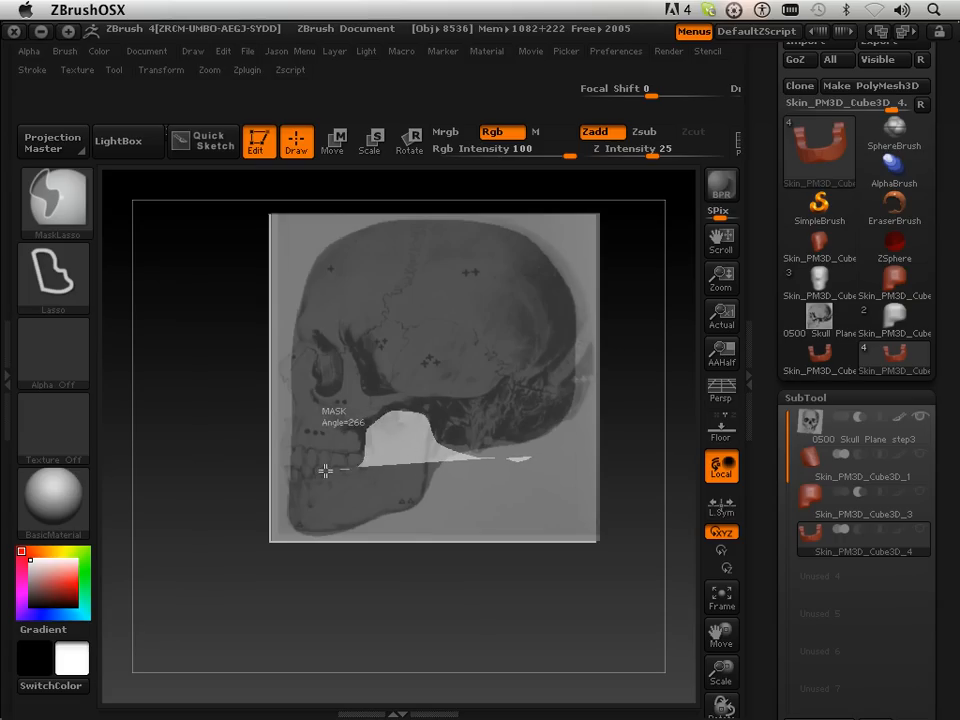
{"action": "left_click_drag", "start_coordinate": [325, 470], "coordinate": [278, 568]}
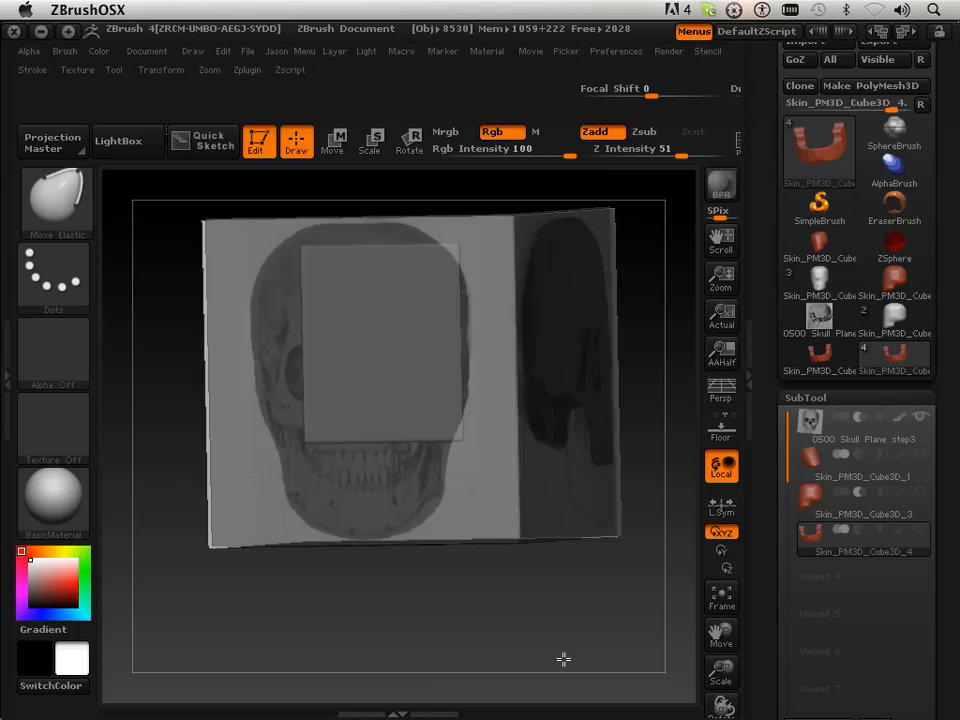
{"action": "left_click_drag", "start_coordinate": [563, 659], "coordinate": [638, 446]}
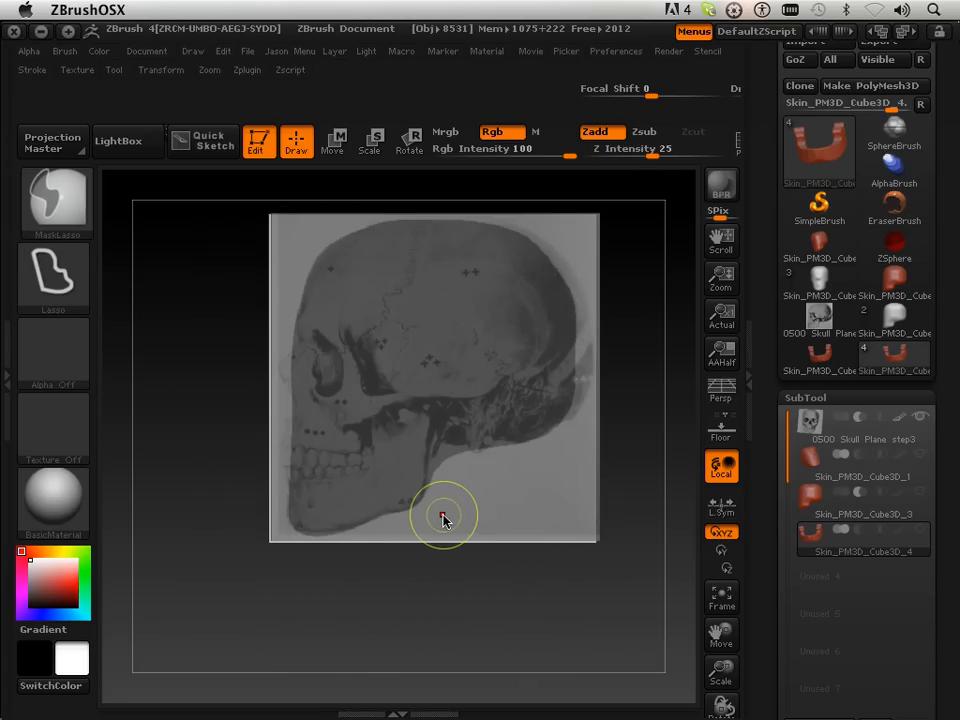
{"action": "mouse_move", "coordinate": [440, 519]}
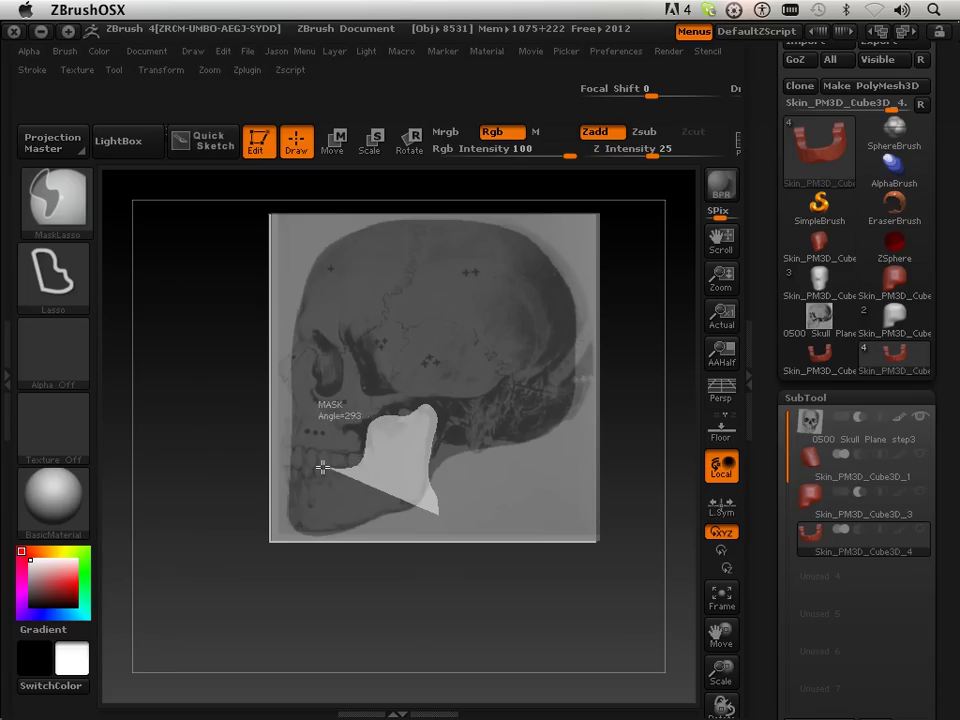
{"action": "left_click_drag", "start_coordinate": [322, 467], "coordinate": [283, 517]}
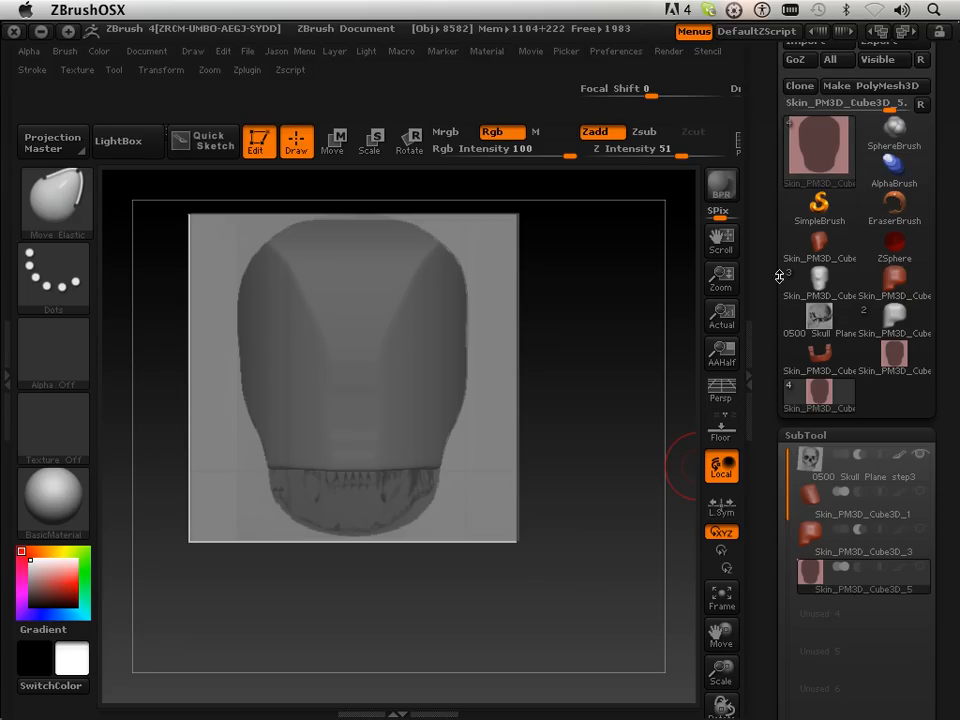
Browse the Cube3D tool thumbnails, then select the 0500 Skull Plane step4 tool
{"action": "left_click", "coordinate": [819, 355]}
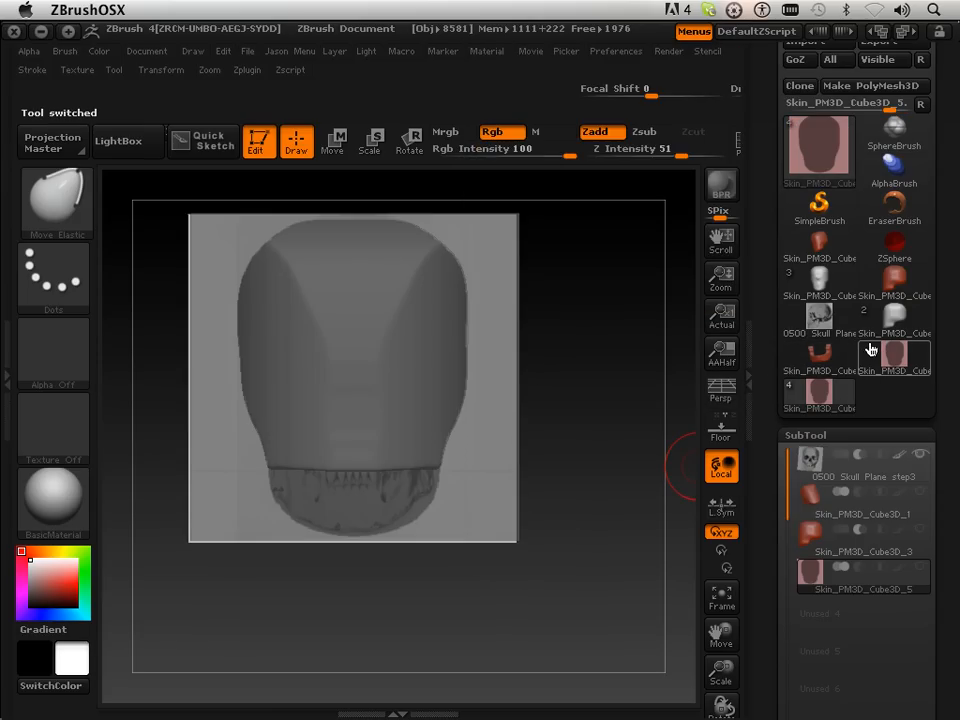
{"action": "left_click", "coordinate": [819, 355]}
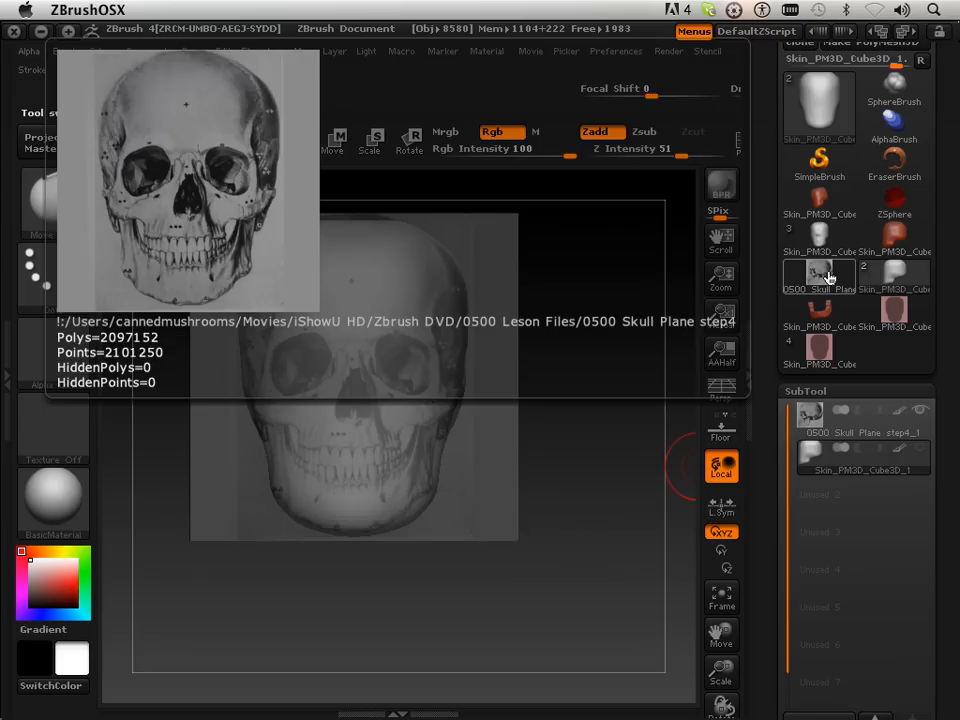
{"action": "left_click", "coordinate": [818, 310]}
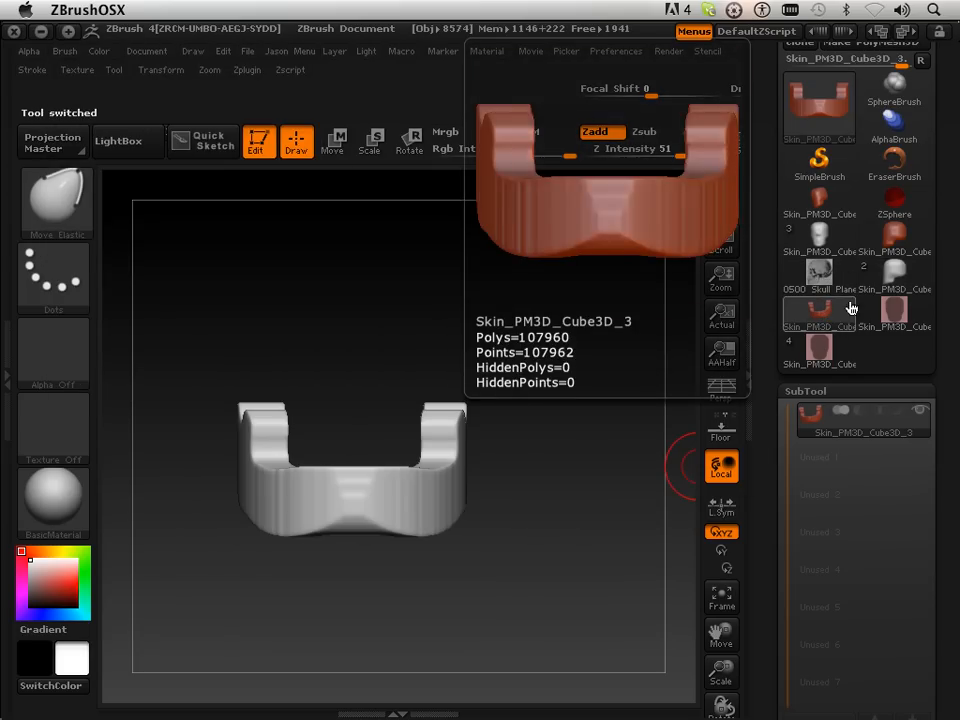
{"action": "left_click", "coordinate": [819, 200]}
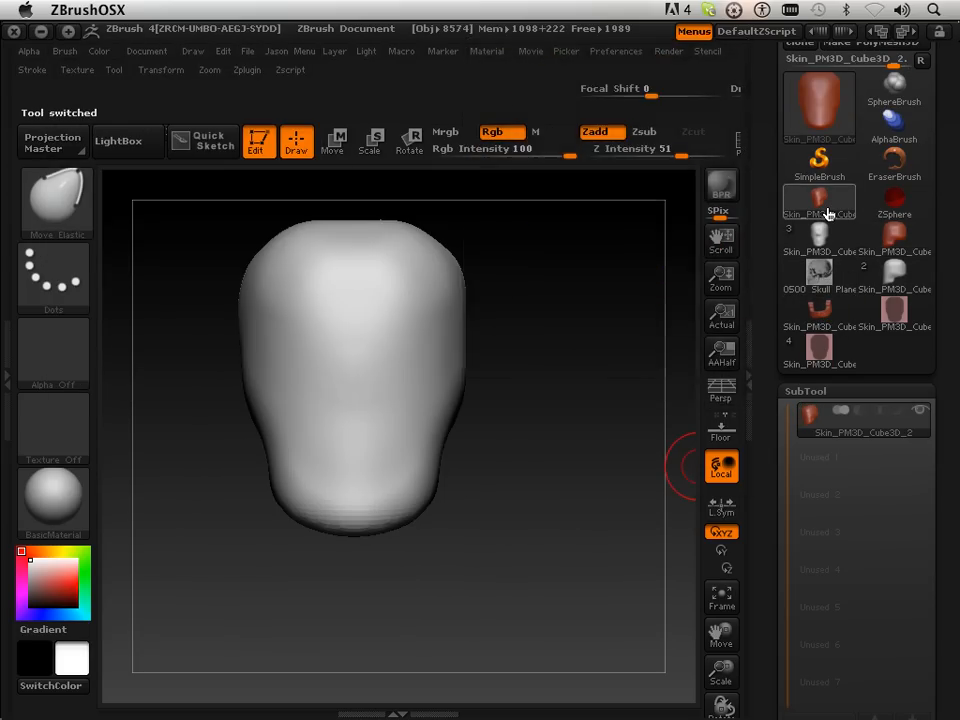
{"action": "left_click", "coordinate": [818, 243]}
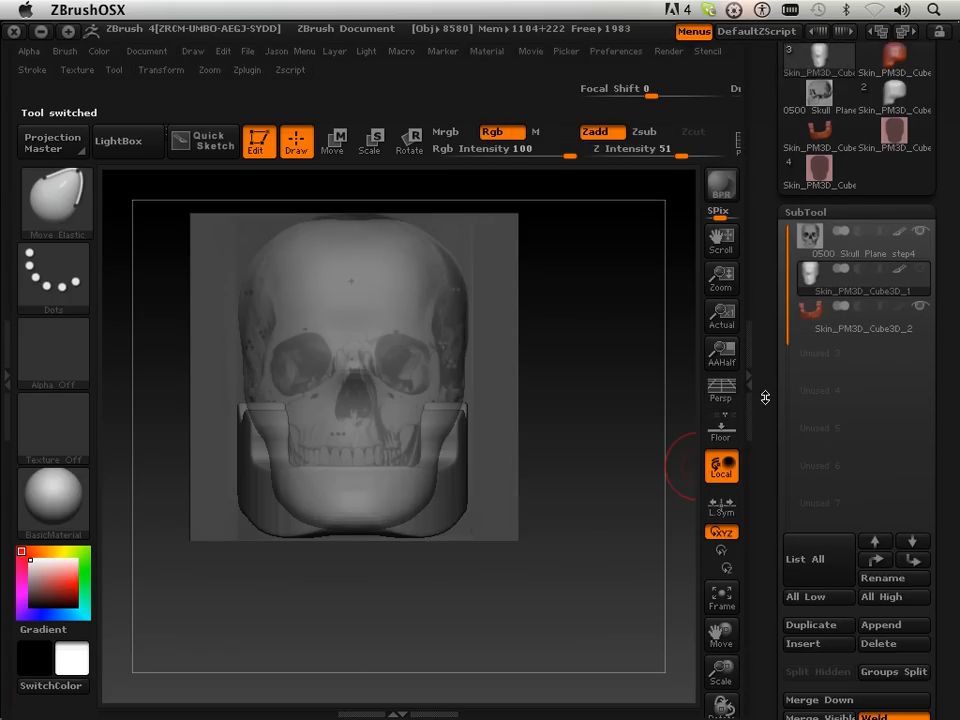
{"action": "mouse_move", "coordinate": [889, 538]}
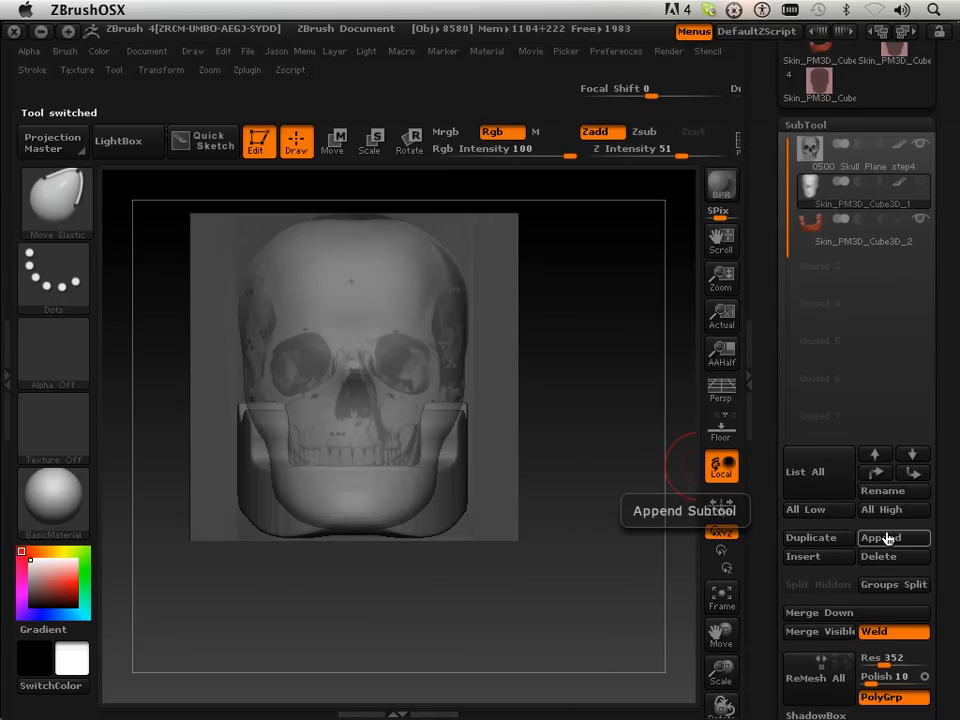
Switch to the Skull Plane step3 tool and expand the ShadowBox section
{"action": "left_click", "coordinate": [890, 538]}
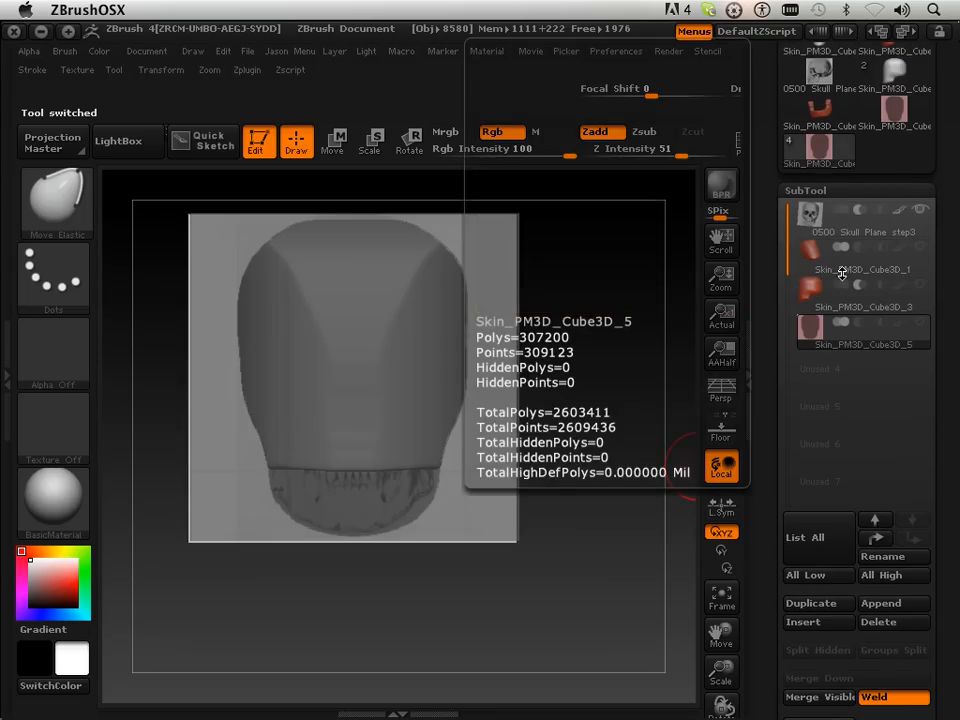
{"action": "mouse_move", "coordinate": [756, 515]}
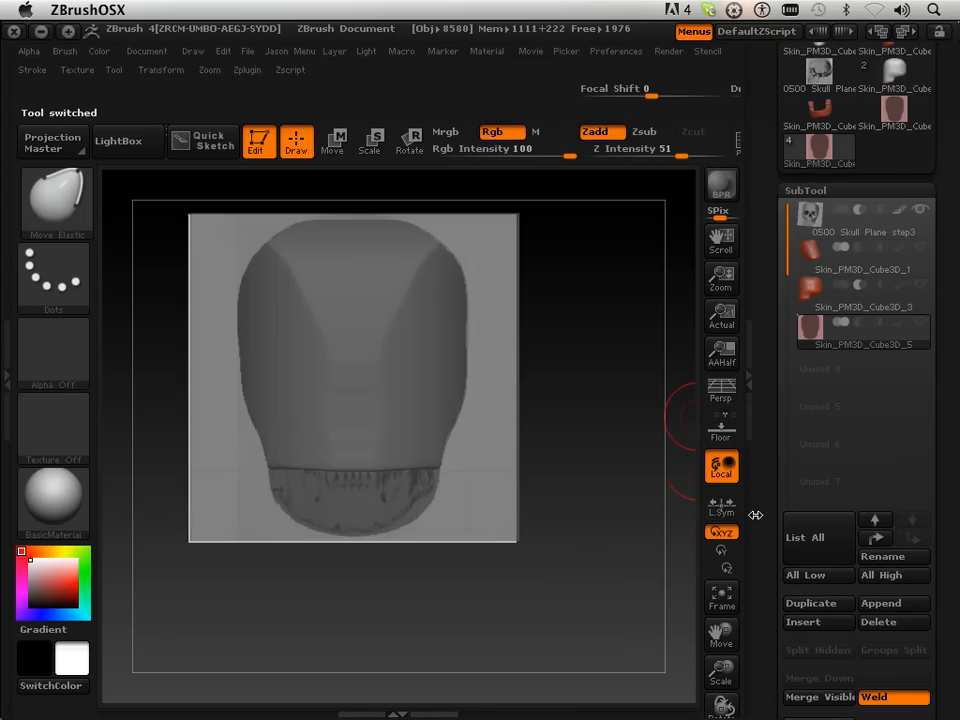
{"action": "left_click", "coordinate": [816, 322]}
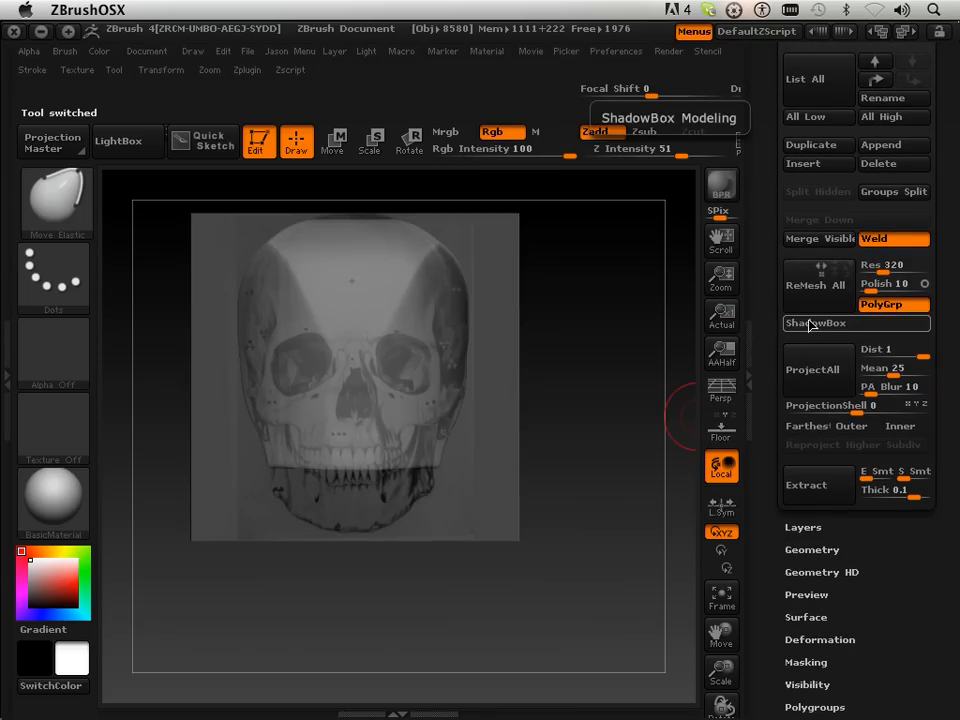
{"action": "left_click", "coordinate": [816, 323]}
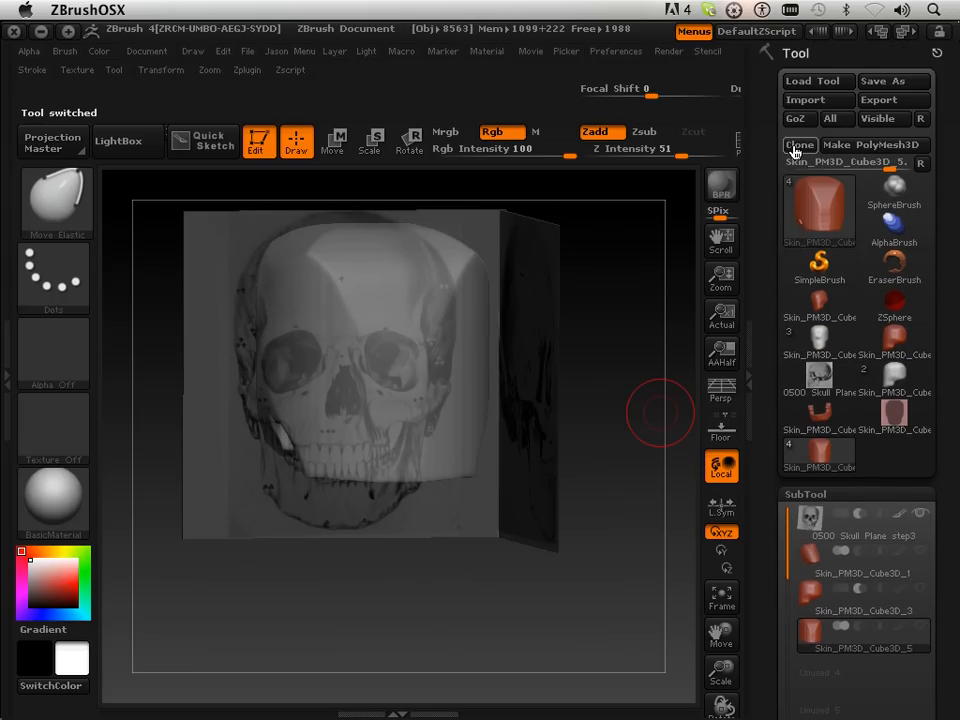
Clone Skin_PM3D_Cube3D_5 and append it to the Skull Plane step4 tool
{"action": "left_click", "coordinate": [819, 380]}
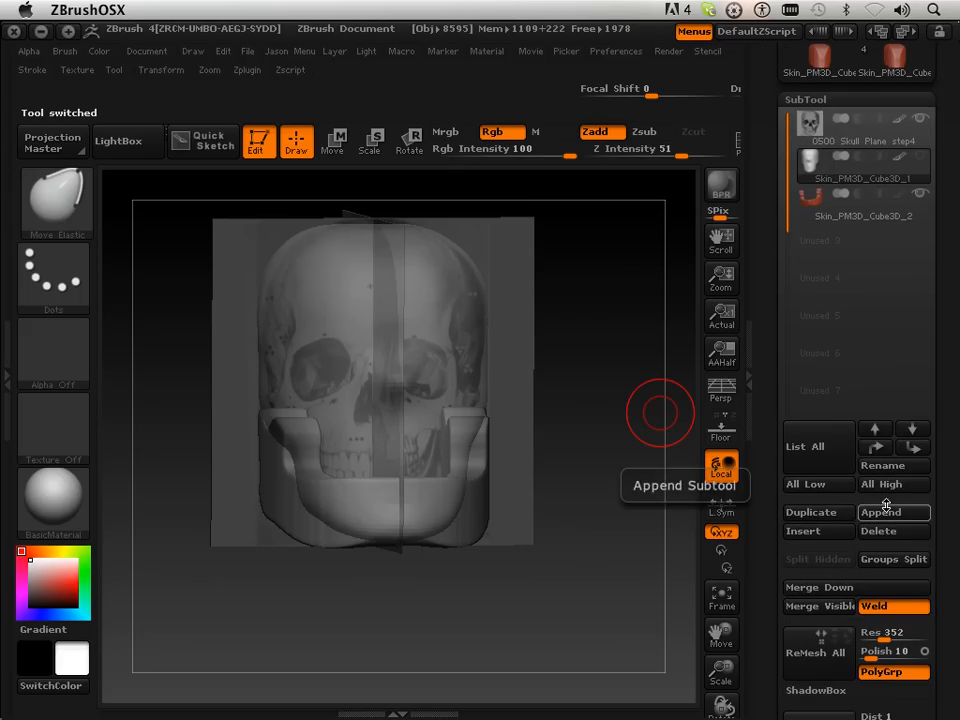
{"action": "left_click", "coordinate": [893, 512]}
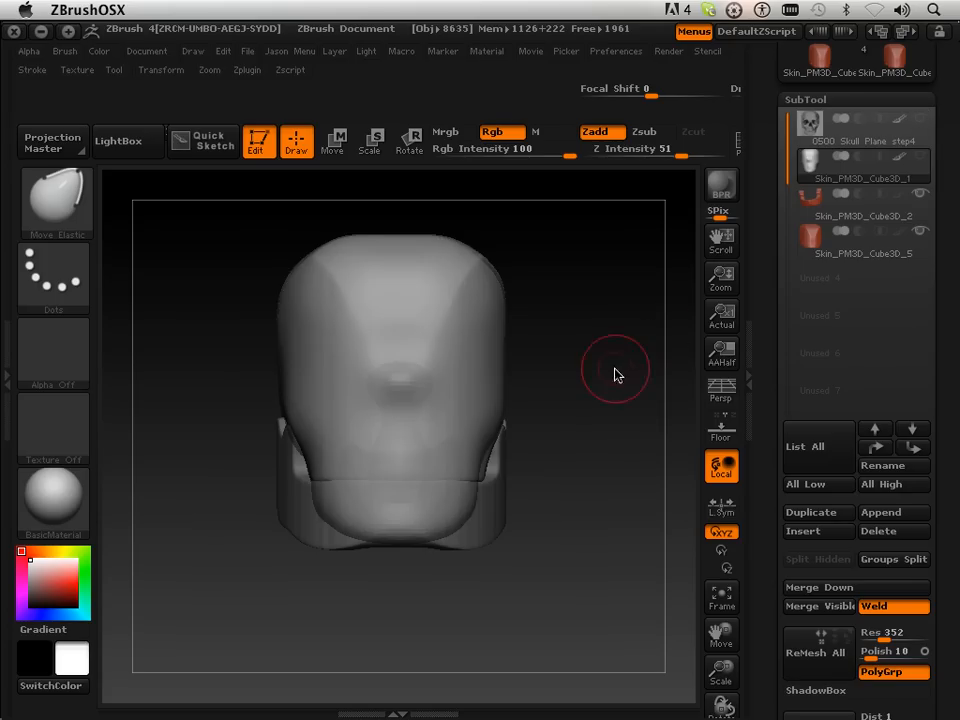
{"action": "left_click_drag", "start_coordinate": [615, 375], "coordinate": [653, 360]}
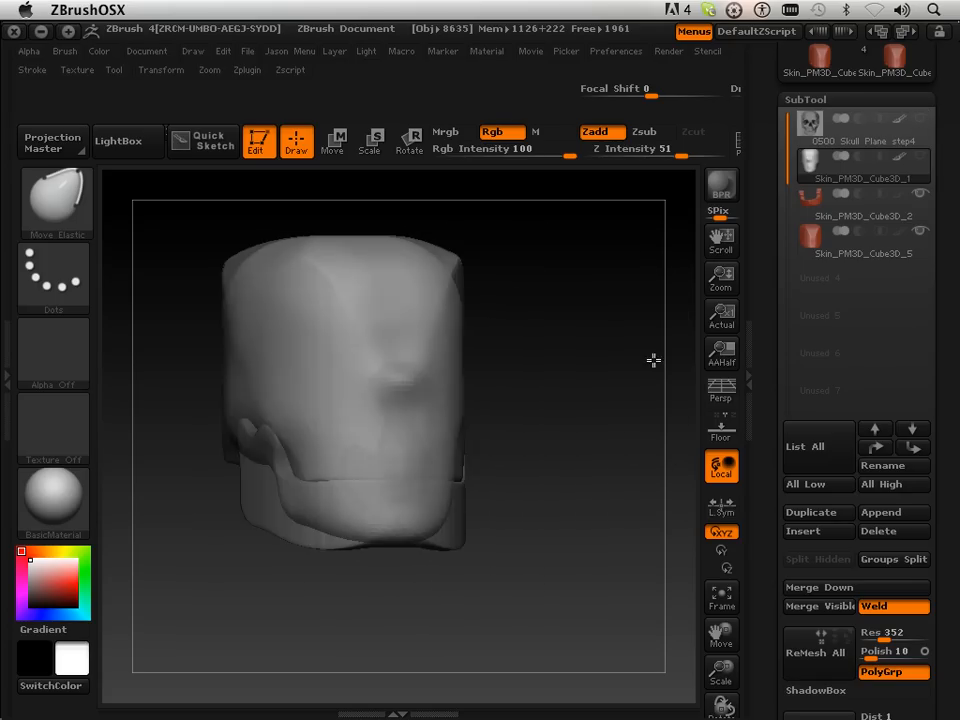
{"action": "left_click", "coordinate": [863, 215]}
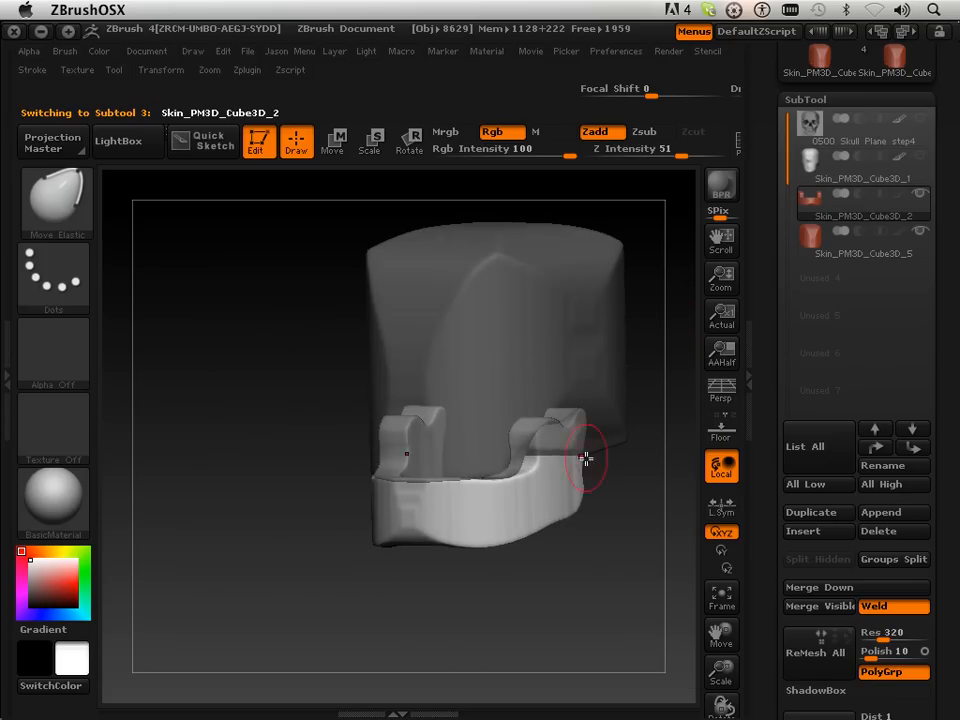
{"action": "left_click", "coordinate": [862, 240]}
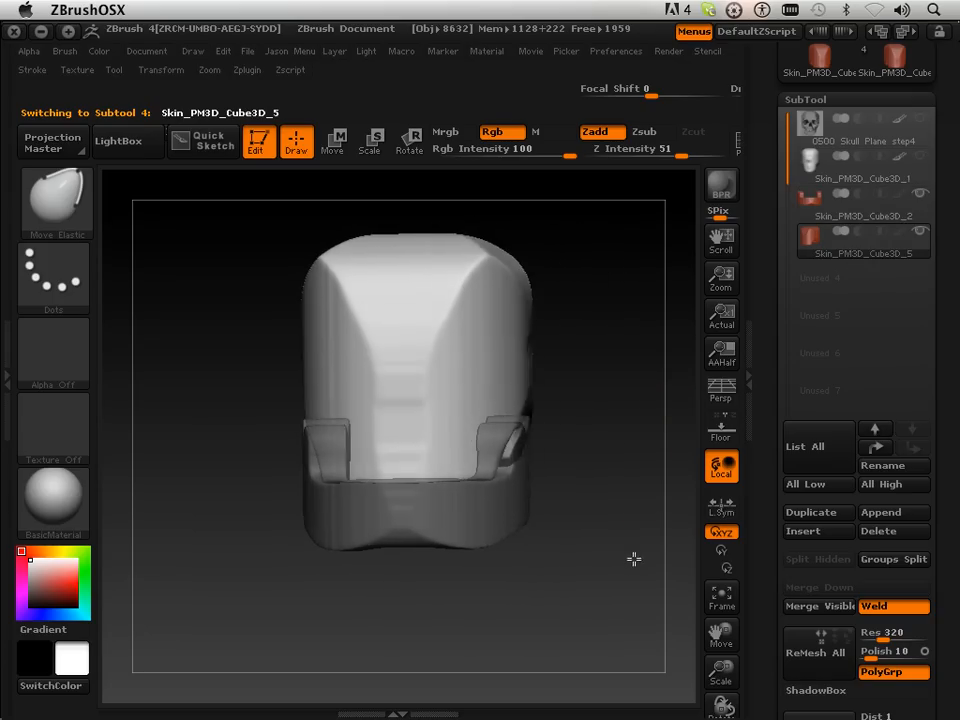
{"action": "left_click", "coordinate": [159, 70]}
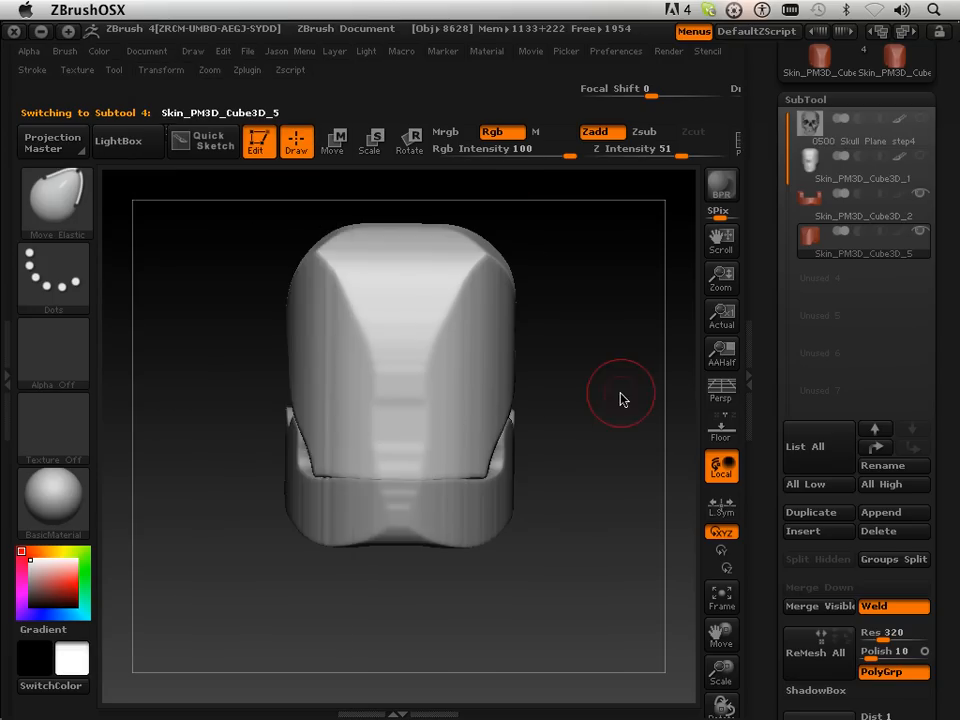
{"action": "left_click_drag", "start_coordinate": [620, 395], "coordinate": [510, 399]}
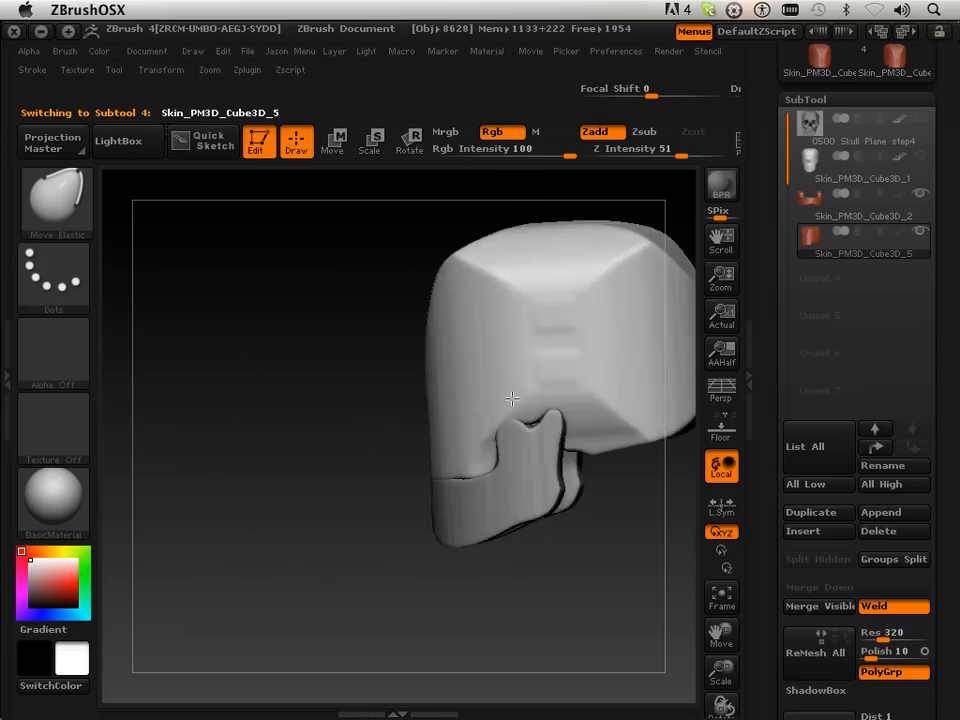
{"action": "left_click_drag", "start_coordinate": [511, 399], "coordinate": [651, 388]}
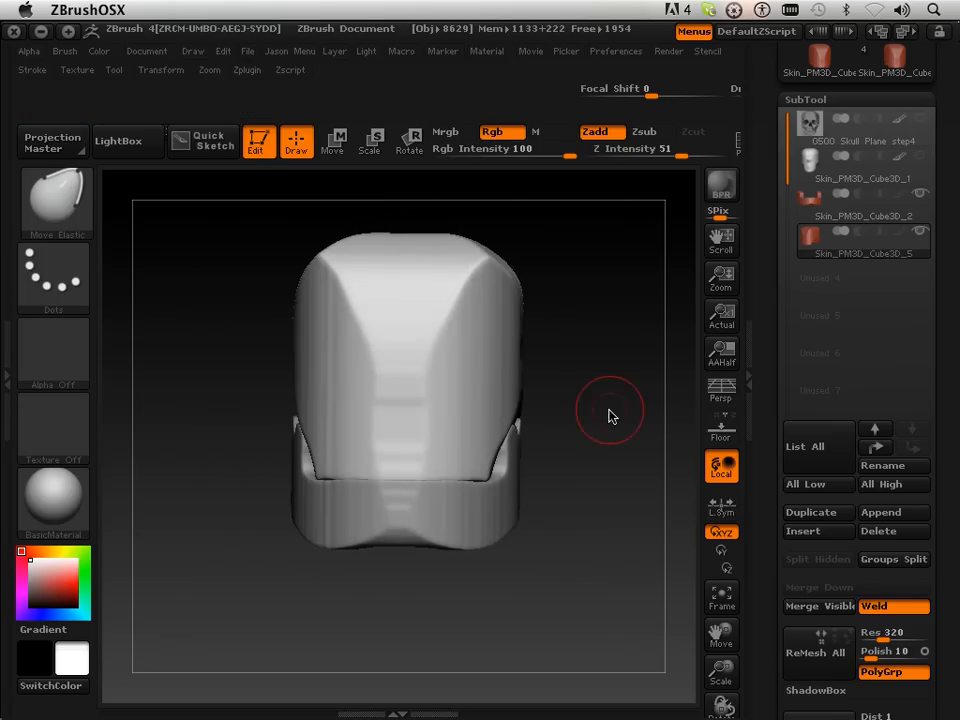
{"action": "left_click_drag", "start_coordinate": [610, 415], "coordinate": [595, 435]}
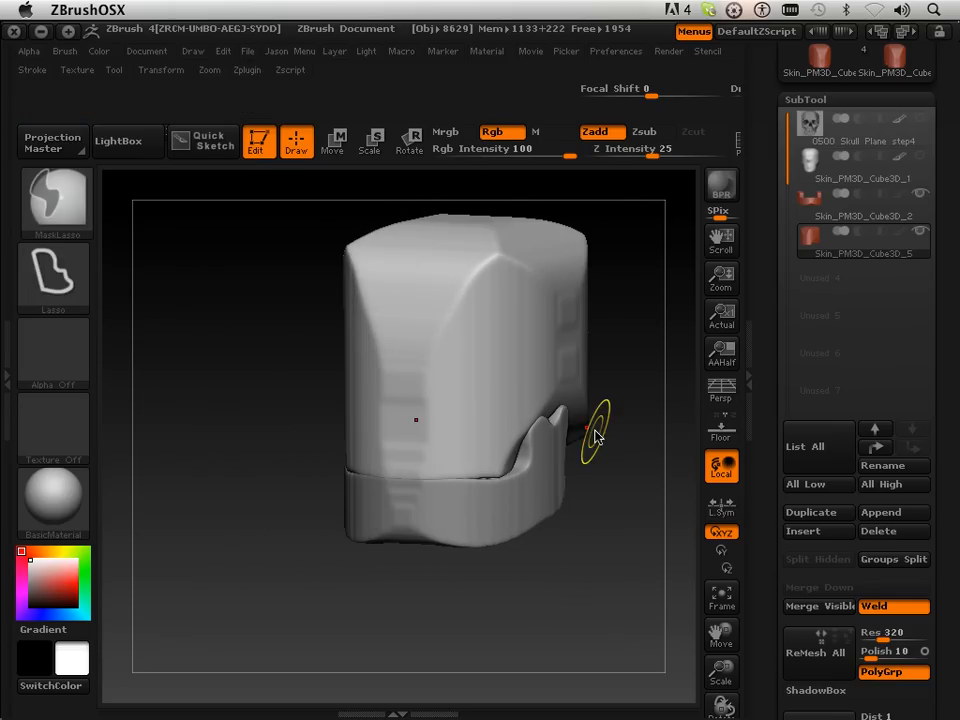